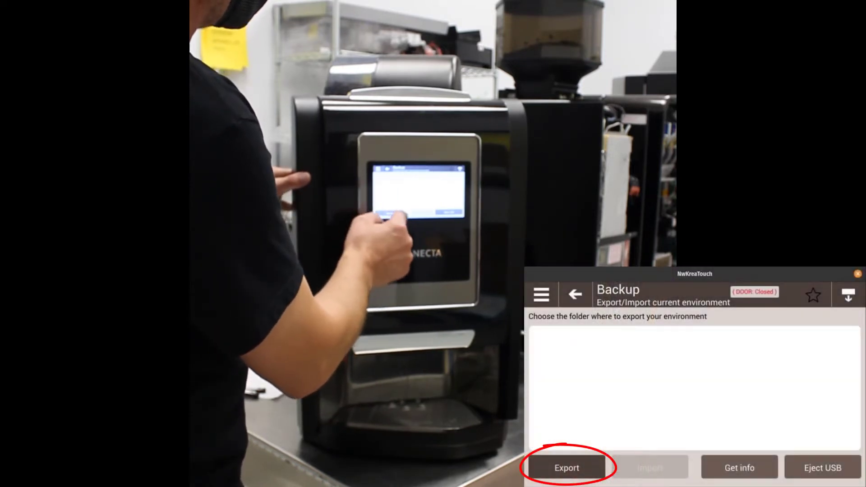
Step: Export the current environment as a complete configuration backup and confirm
left_click(566, 468)
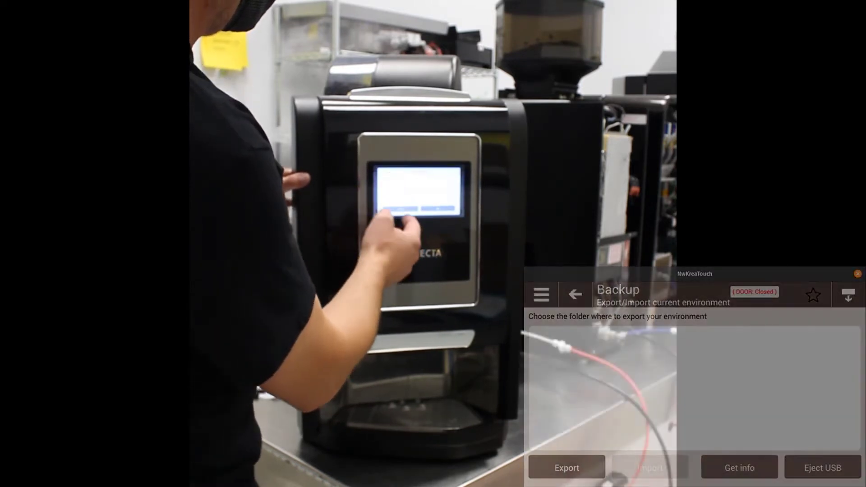
left_click(566, 479)
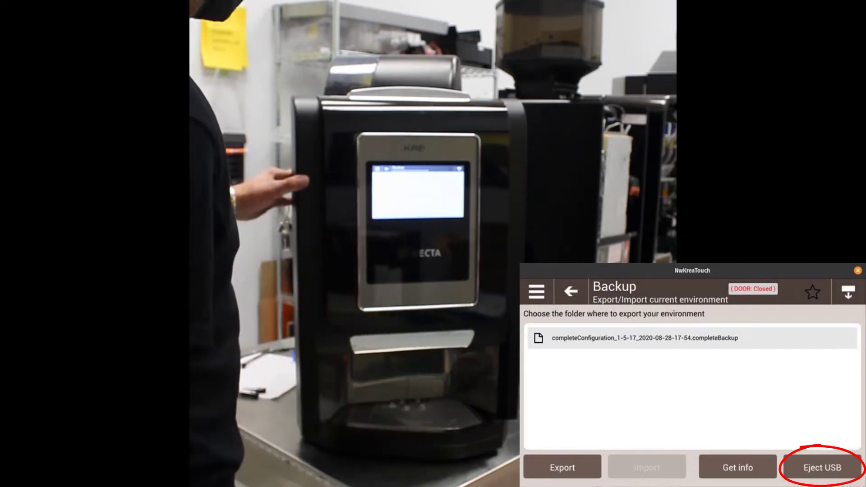
Step: Eject the USB drive after the completeConfiguration backup file is saved
left_click(537, 291)
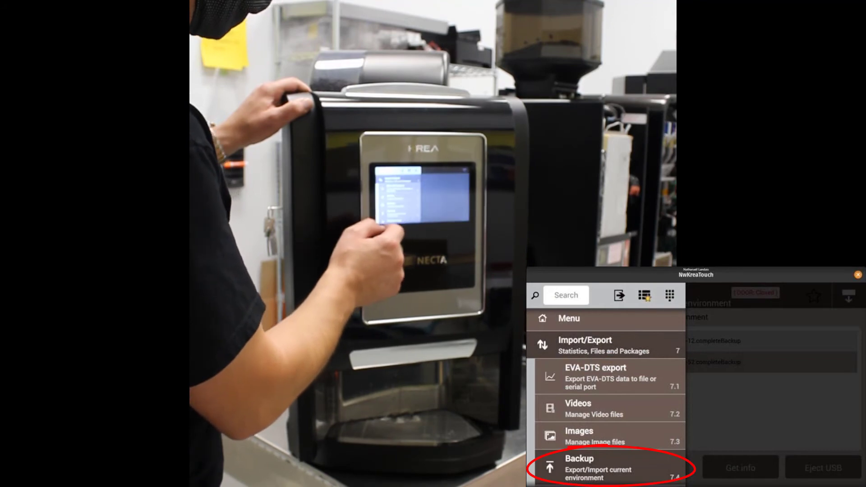
Step: Show the Backup (7.4) page listing the saved completeConfiguration backup file
left_click(595, 468)
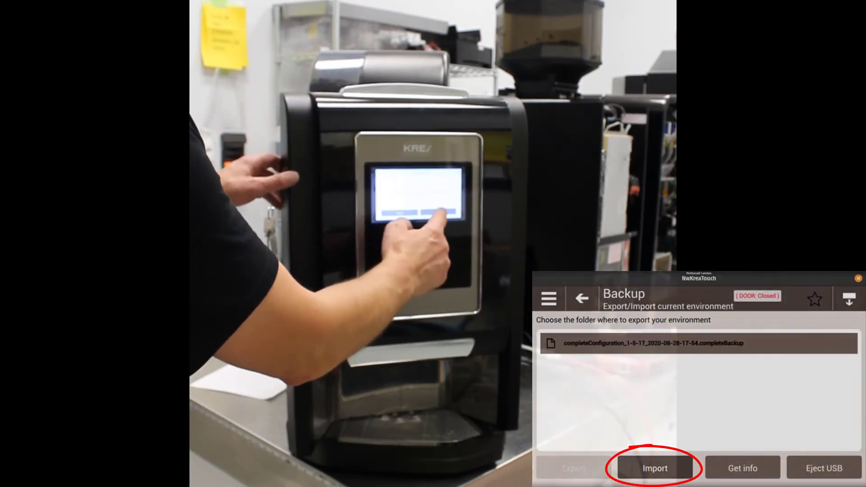
Step: Import the saved configuration backup, confirming loading of the last Configuration Group
left_click(653, 480)
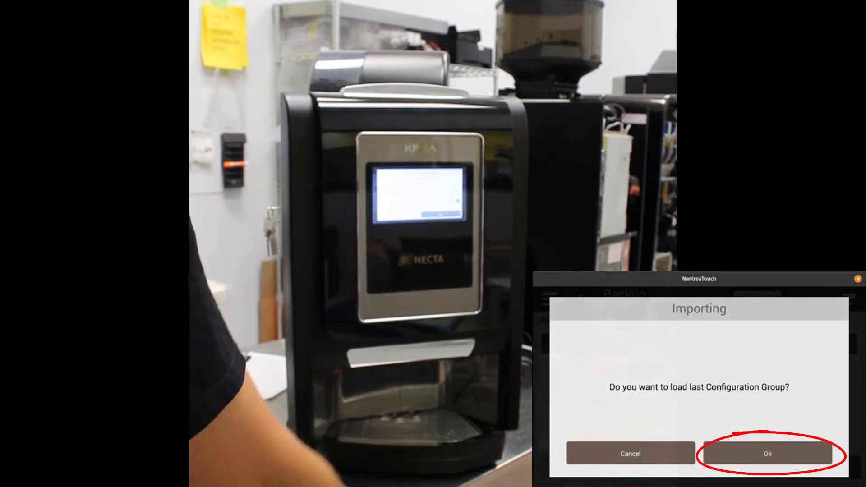
left_click(768, 453)
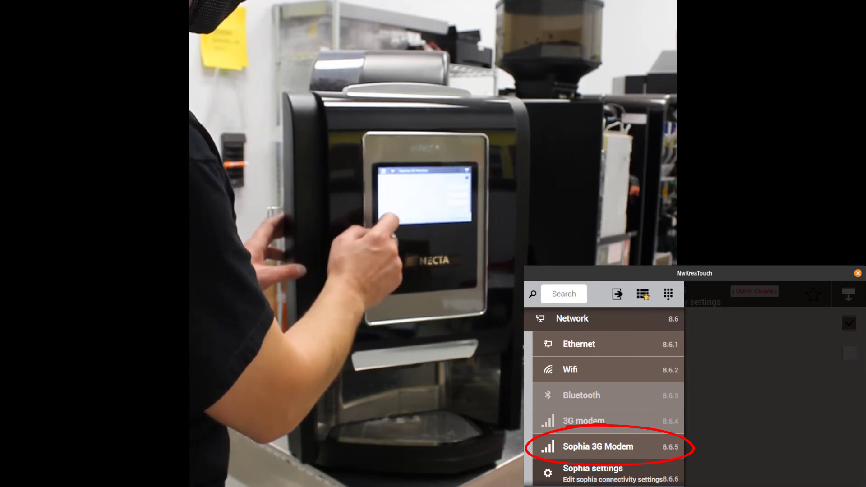
Step: Set the Sophia 3G Modem (8.6.5) to ACTIVE
left_click(601, 447)
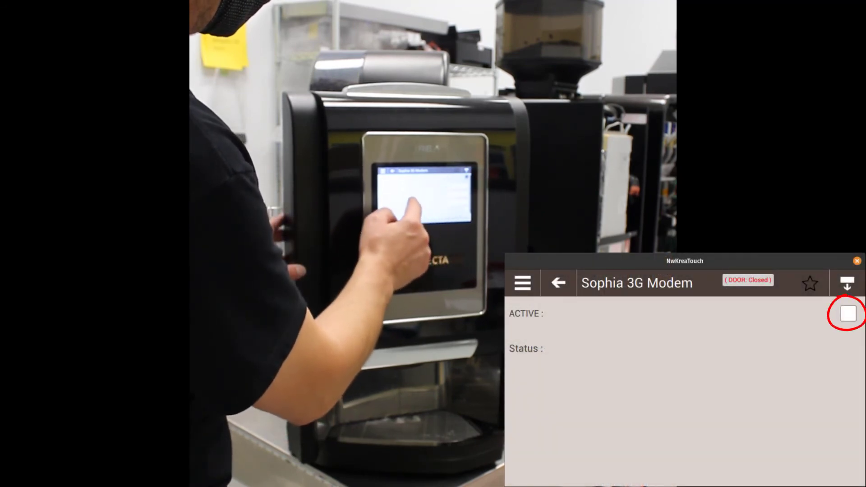
left_click(558, 283)
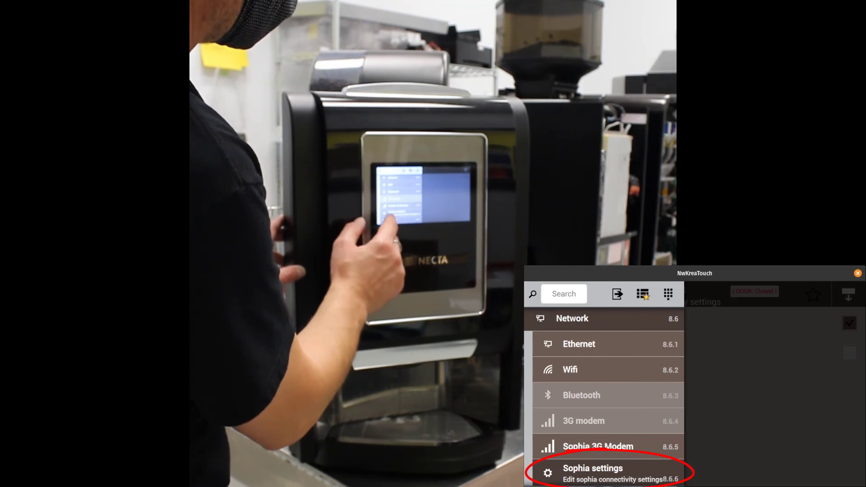
Step: Turn on Enable sophia in the Sophia connectivity settings
left_click(592, 472)
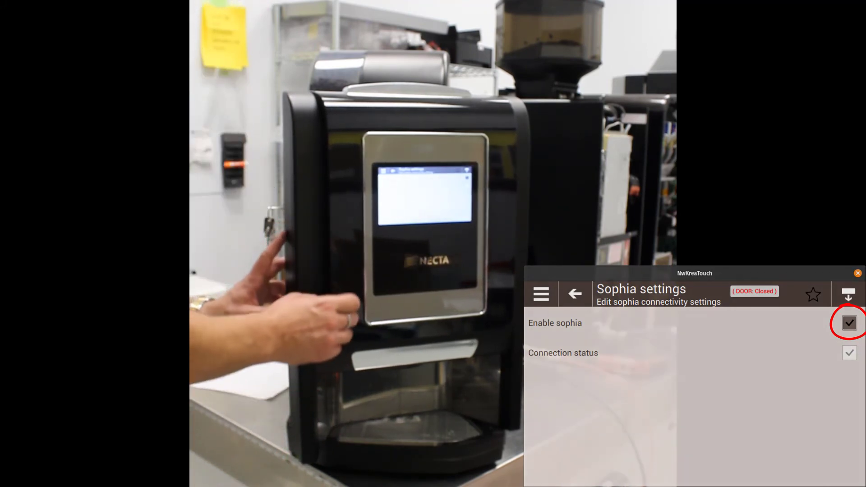
left_click(574, 294)
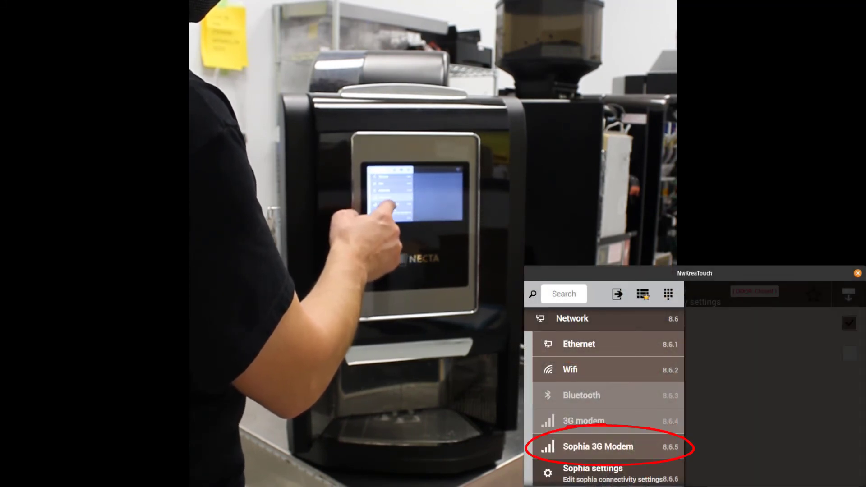
Step: Return to the Sophia 3G Modem (8.6.5) settings from the Network menu
left_click(597, 447)
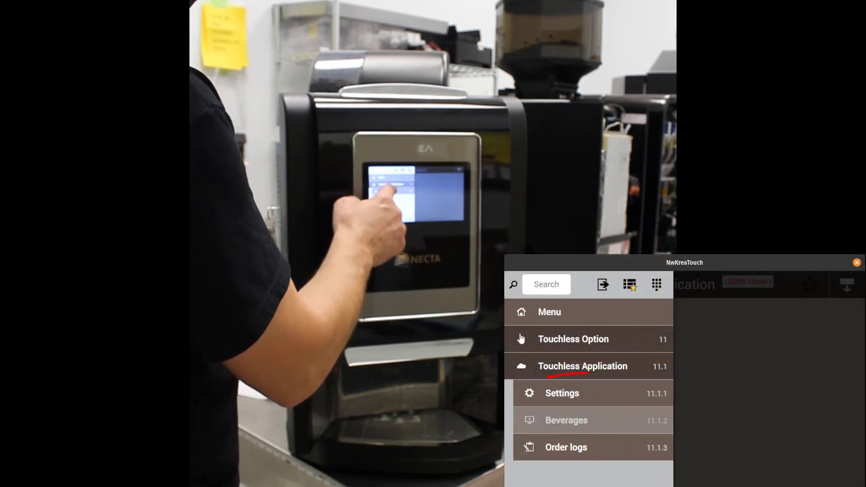
Step: Tick Enable Web Application in the Touchless Application settings
left_click(562, 393)
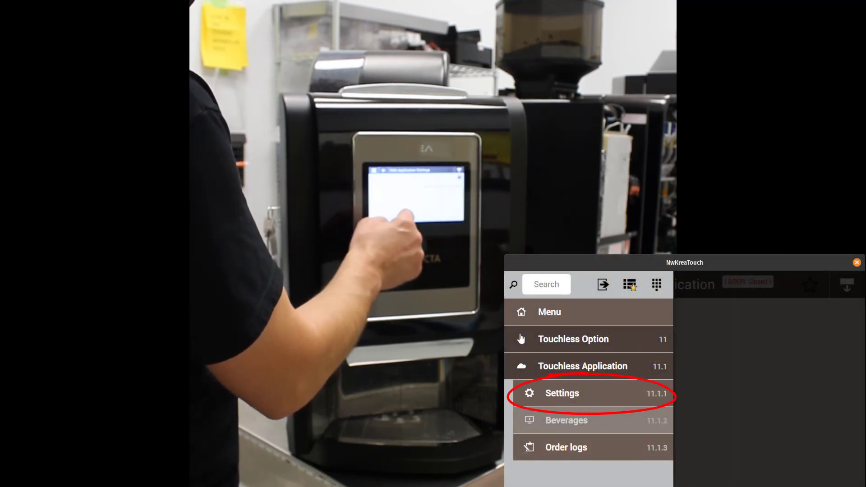
left_click(561, 393)
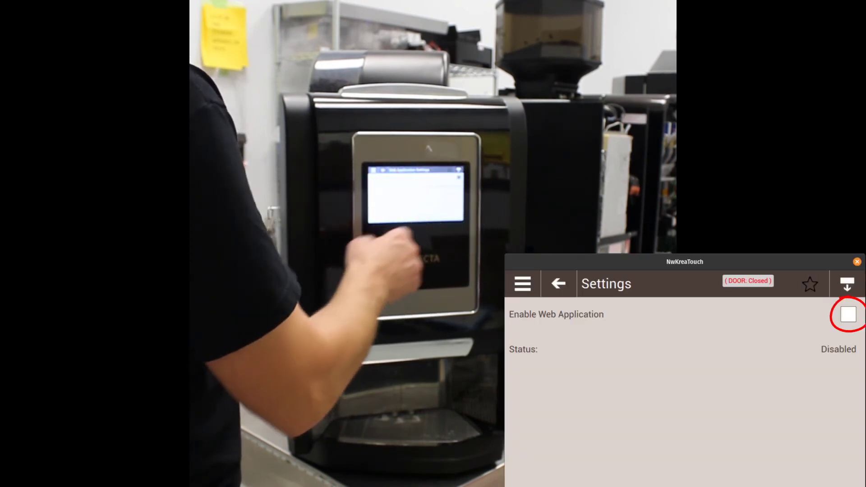
left_click(522, 283)
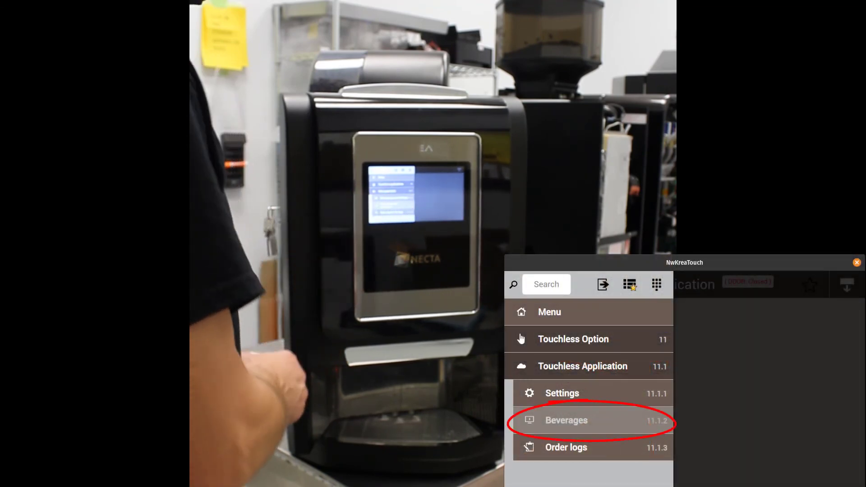
Step: Show the touchless Beverages list with Café americano, Black coffee and Chocolate all ticked
left_click(566, 420)
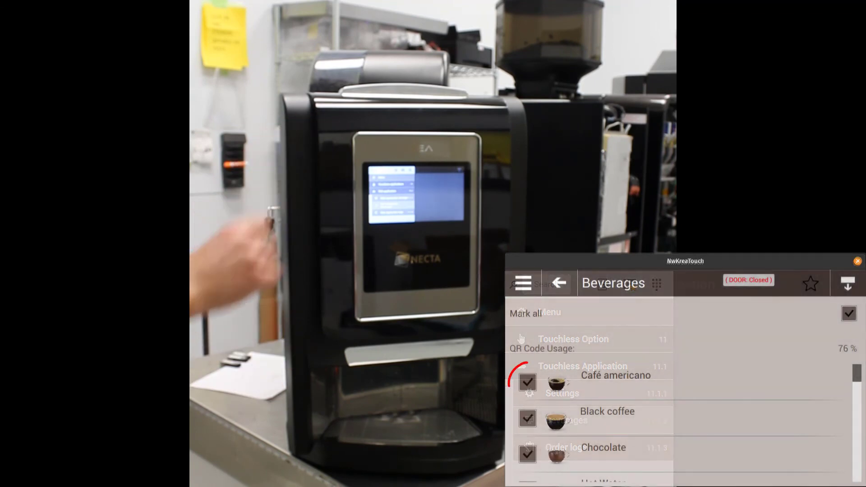